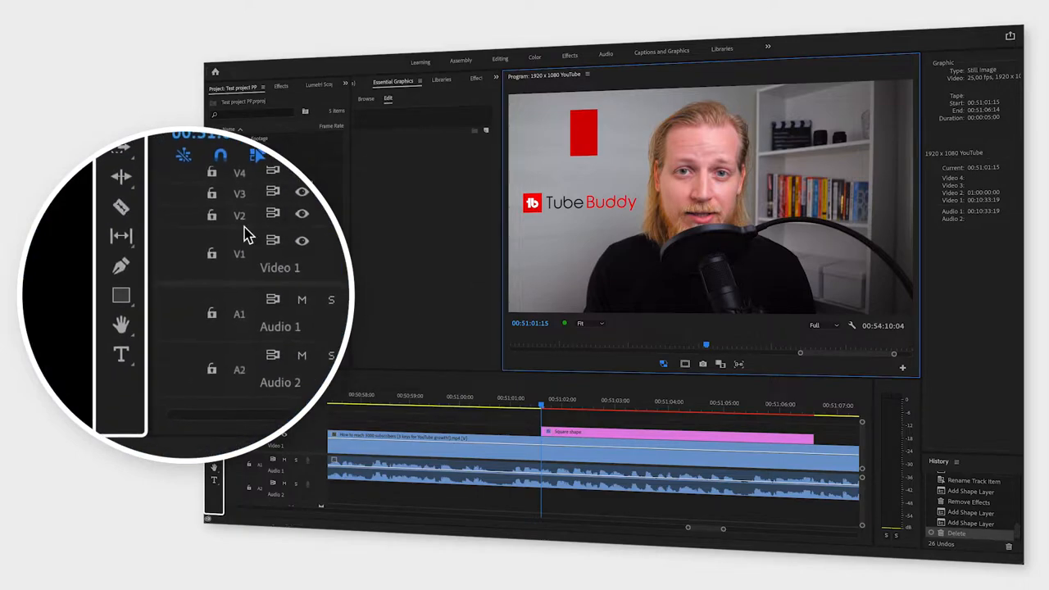
{"action": "mouse_move", "coordinate": [121, 295]}
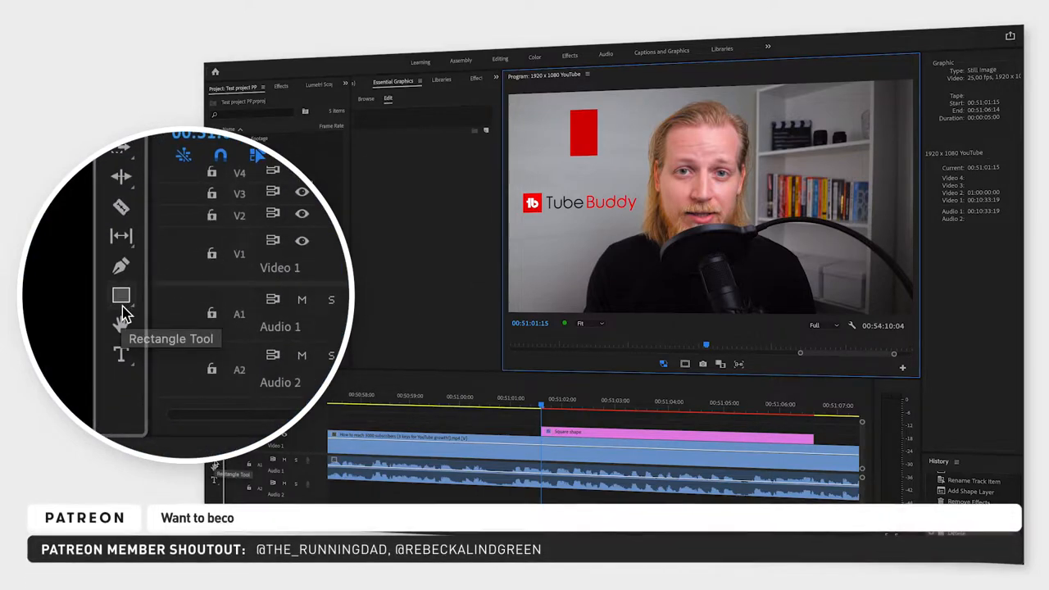
Reveal the Rectangle, Ellipse and Polygon shape choices from the Tools panel.
{"action": "left_click", "coordinate": [121, 295]}
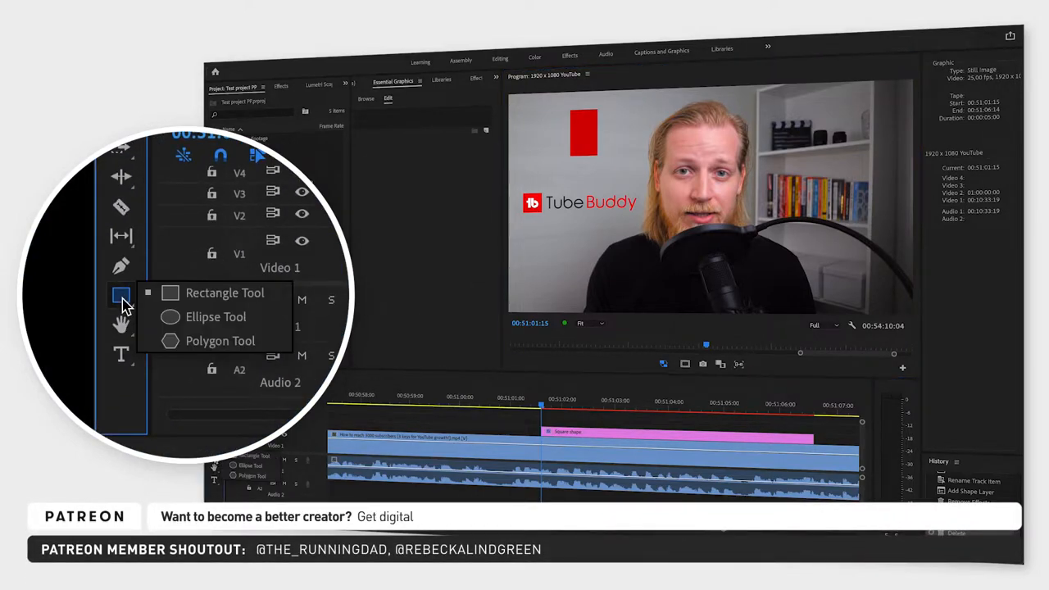
{"action": "mouse_move", "coordinate": [174, 345]}
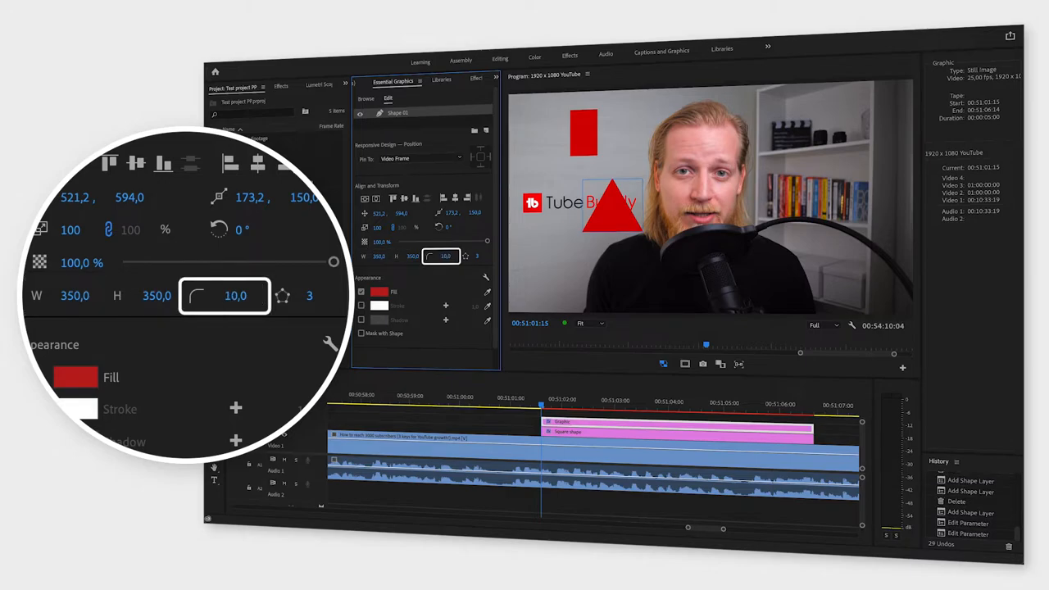
Set the polygon's corner radius to 30 and its side count to 6.
{"action": "type", "text": "30.0"}
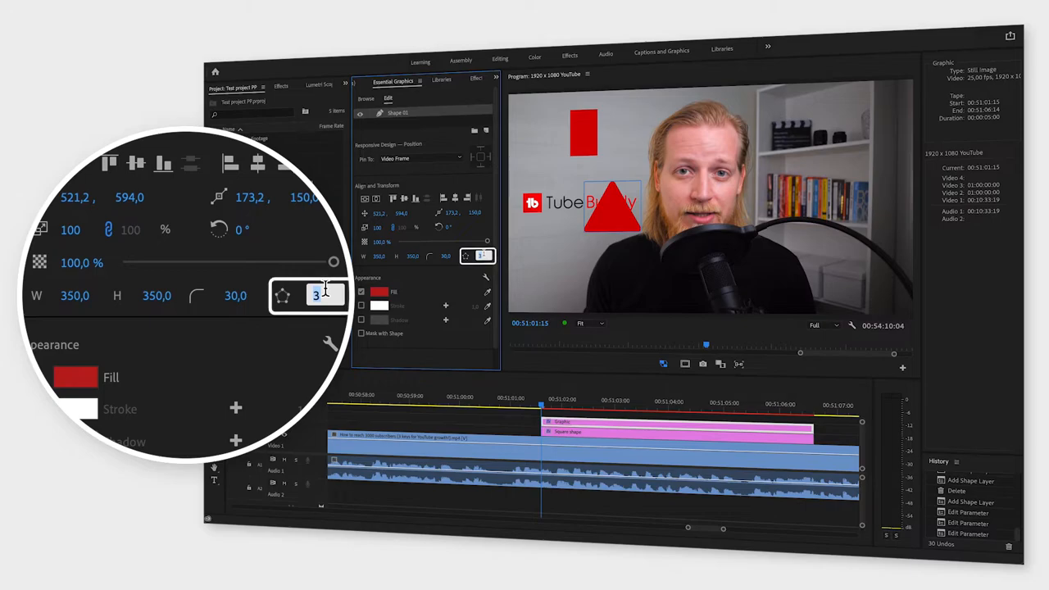
{"action": "type", "text": "6"}
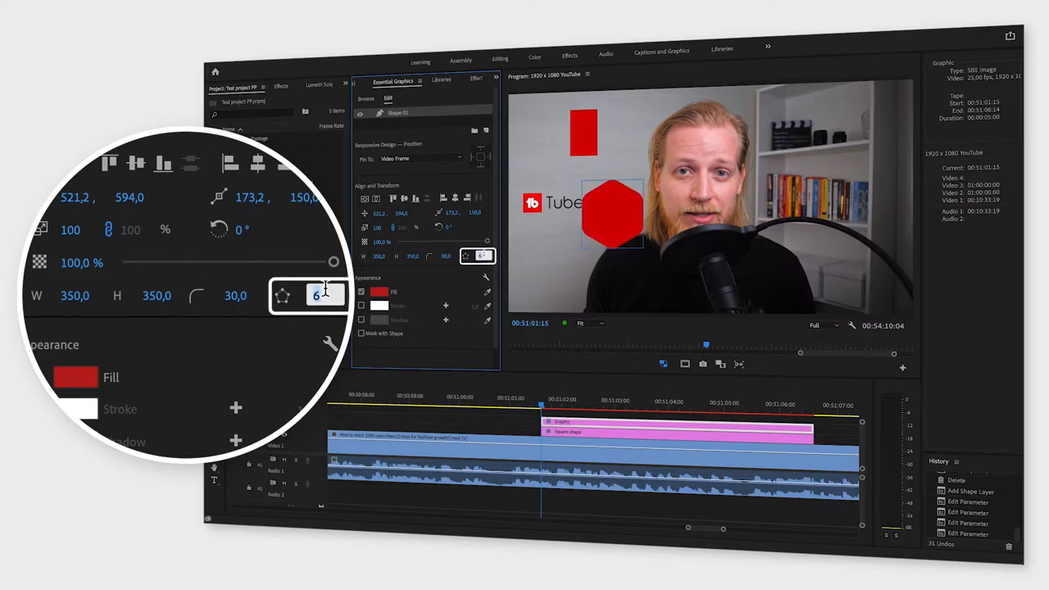